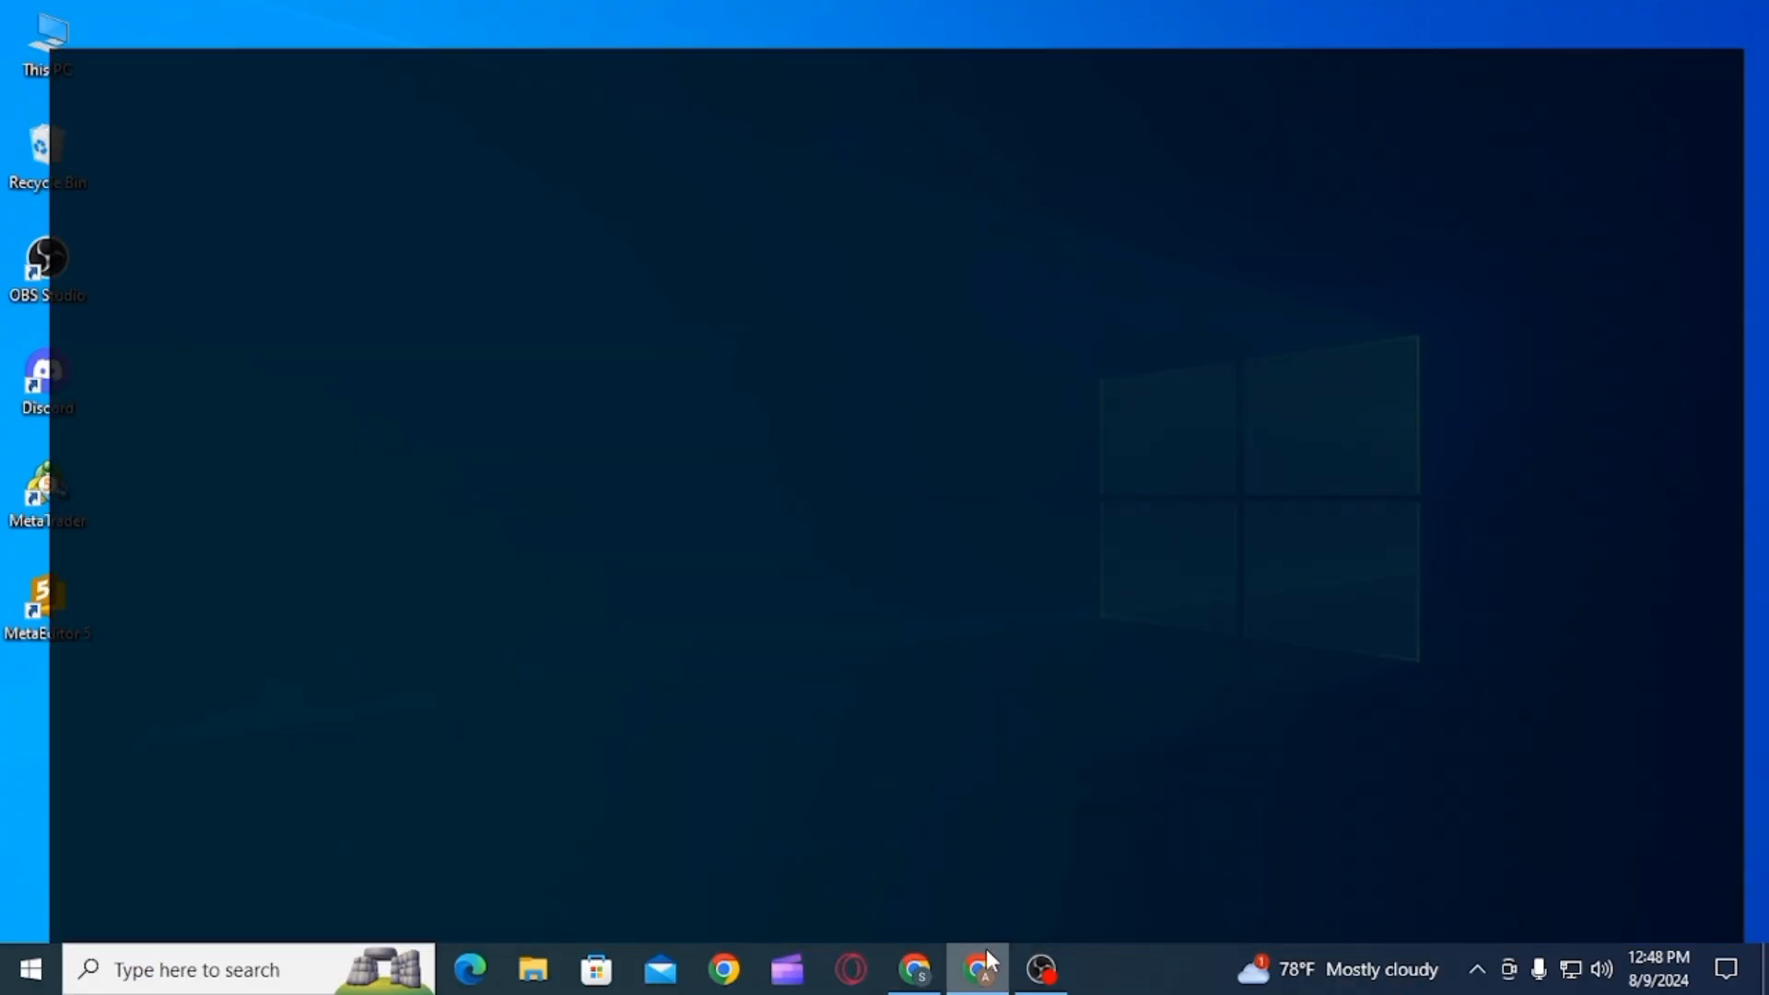
Step: Bring the Chrome window with the Roku UK homepage to the front
{"action": "left_click", "coordinate": [976, 969]}
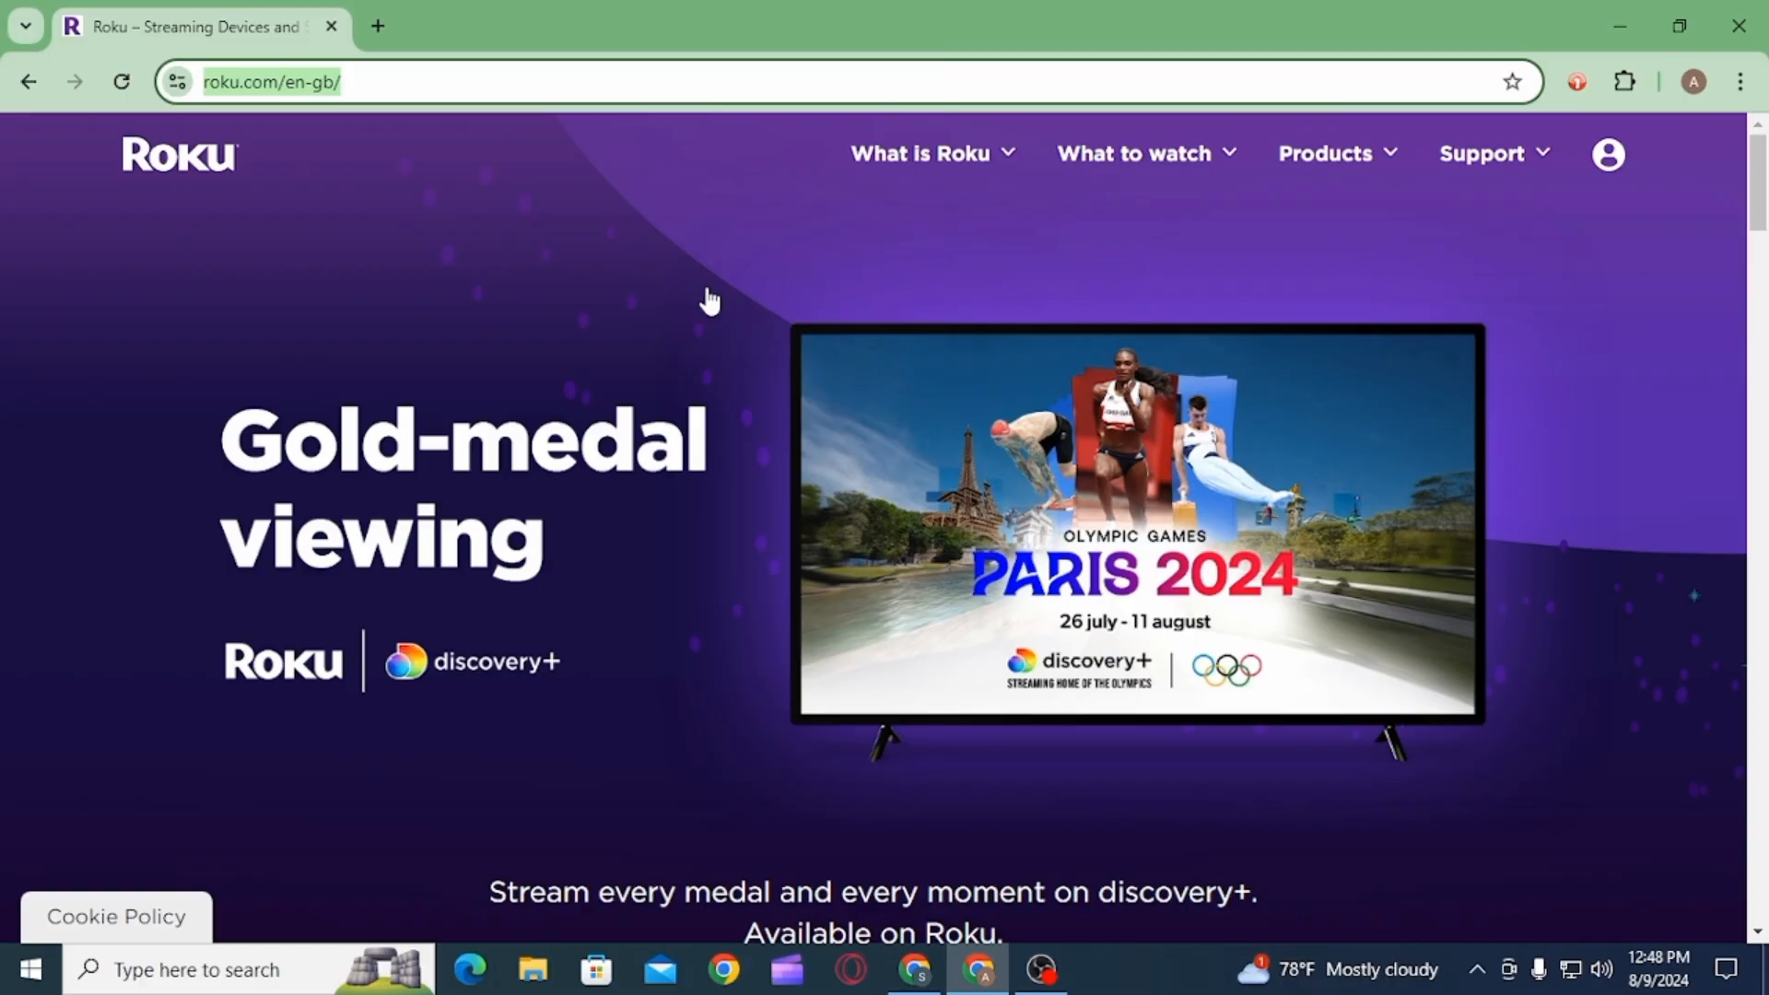
Step: Navigate from the profile menu to the My account overview page
{"action": "left_click", "coordinate": [1607, 155]}
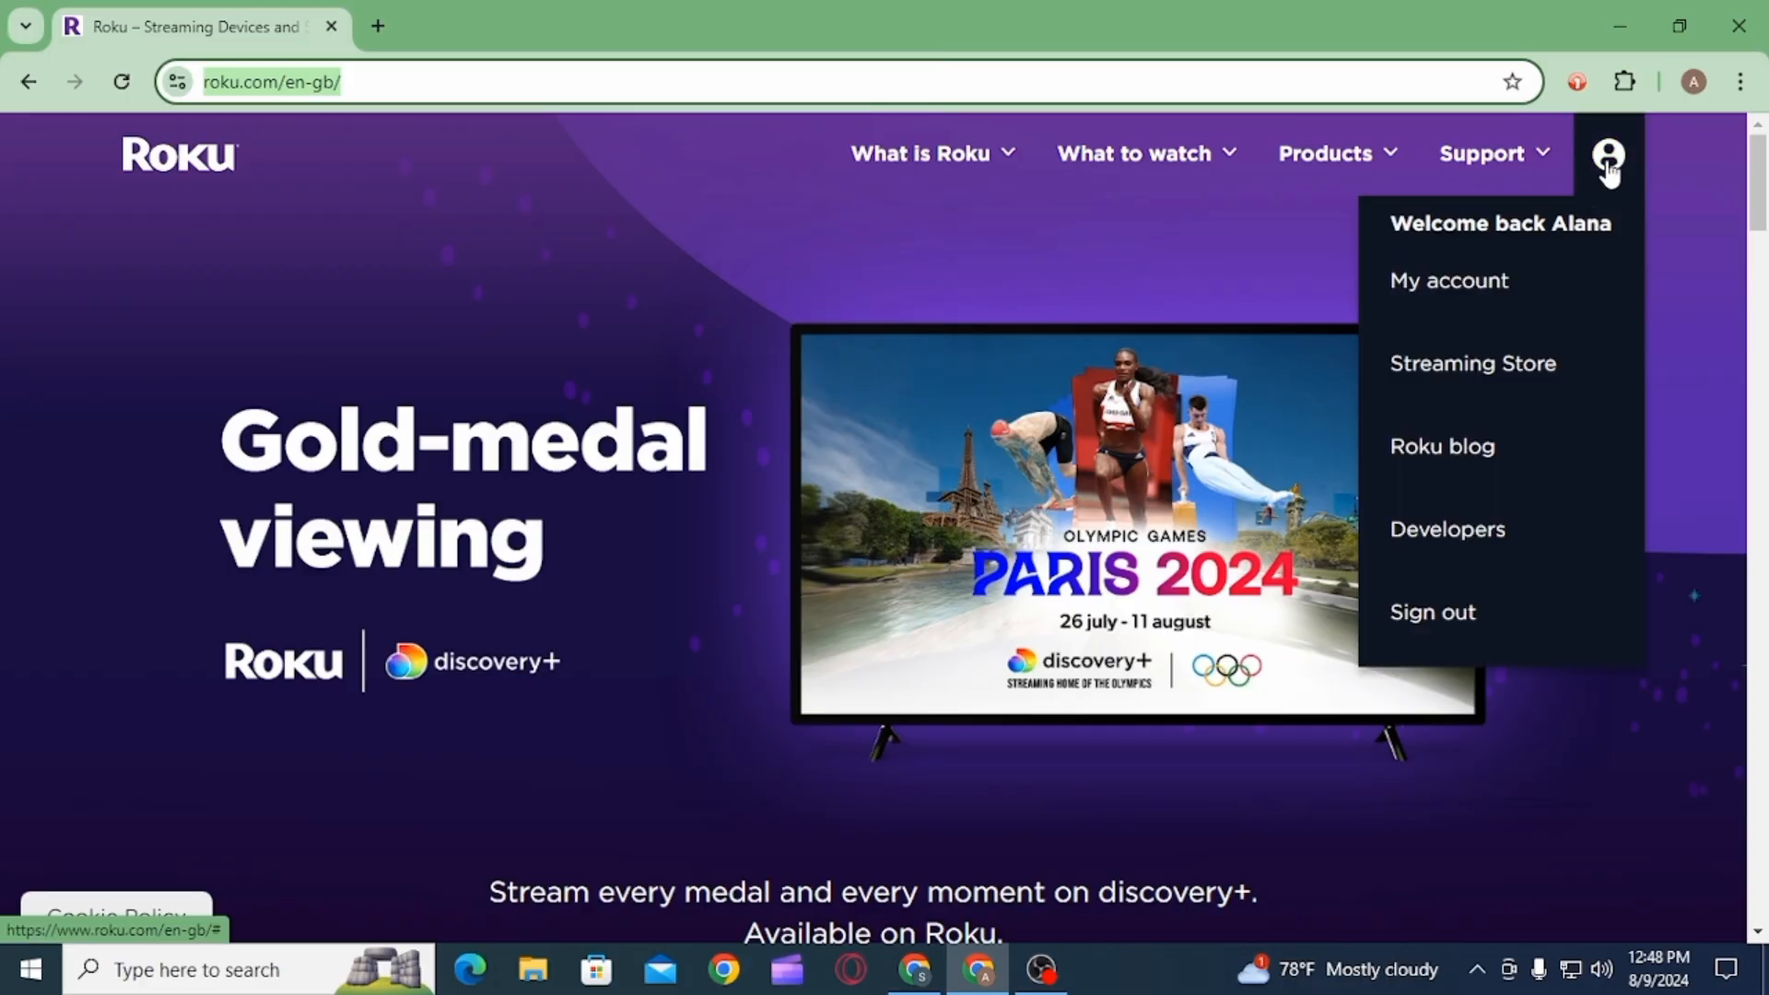
{"action": "left_click", "coordinate": [1448, 280]}
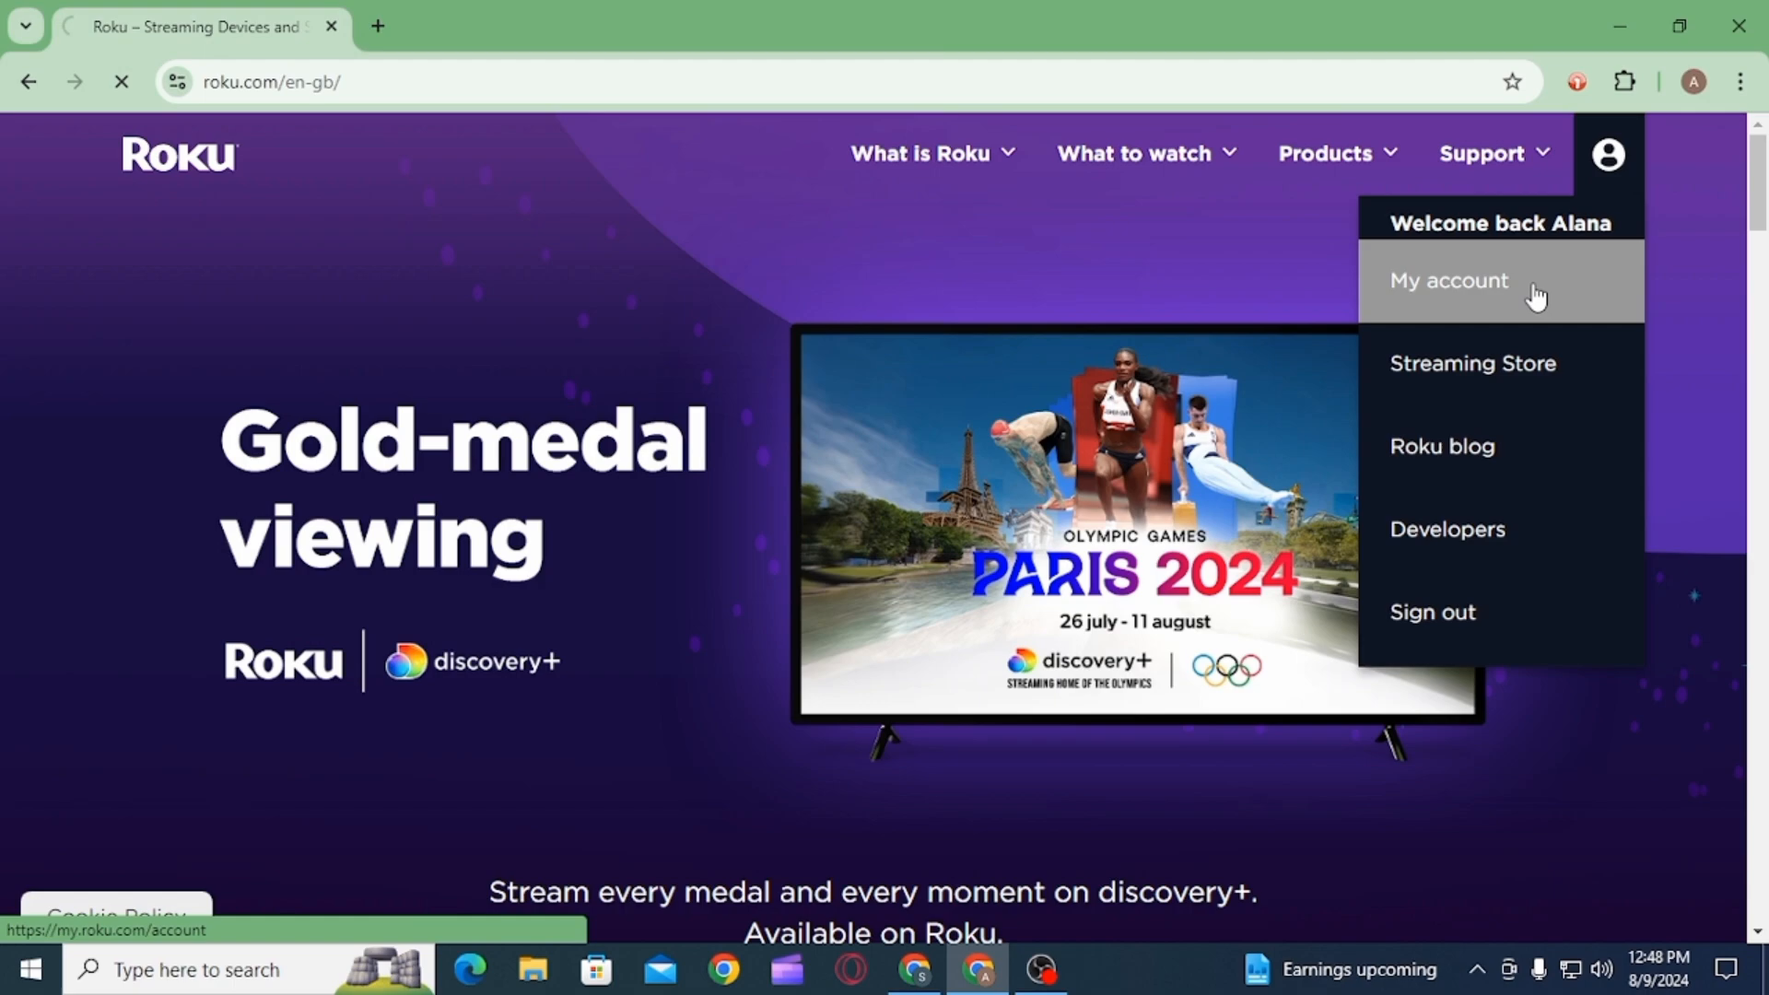
{"action": "left_click", "coordinate": [1451, 280]}
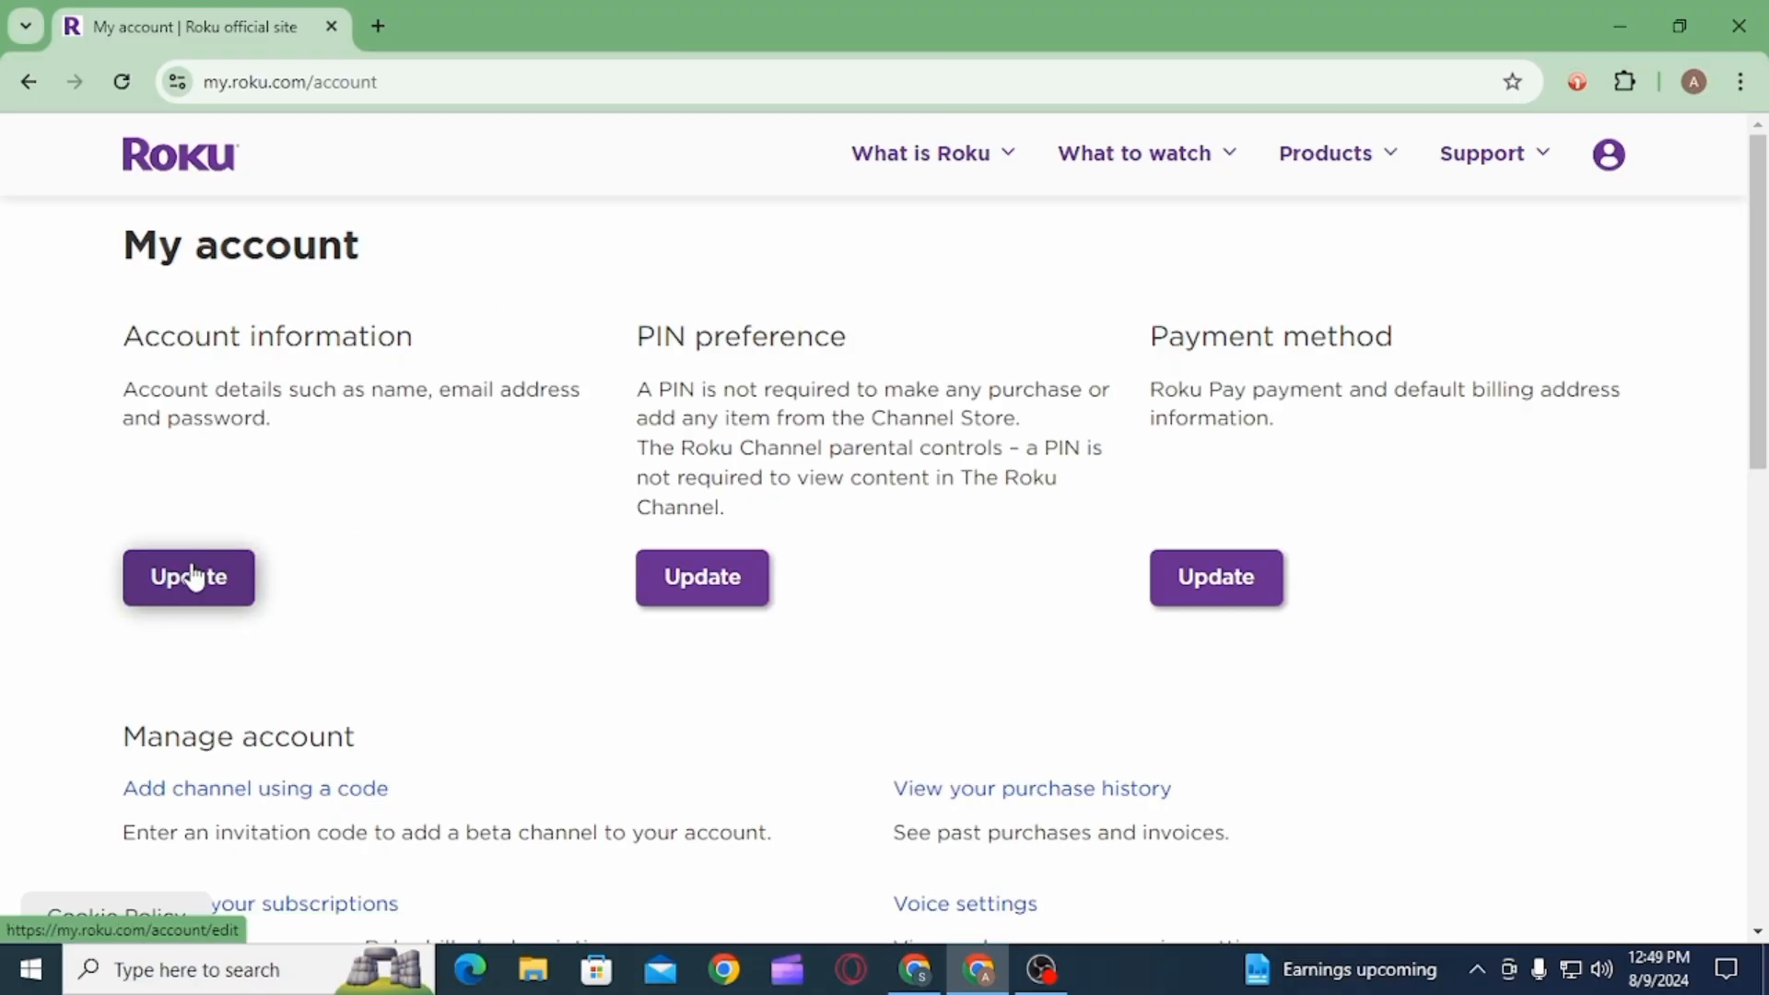
Step: Start updating the Account information section to edit the name fields
{"action": "left_click", "coordinate": [188, 577]}
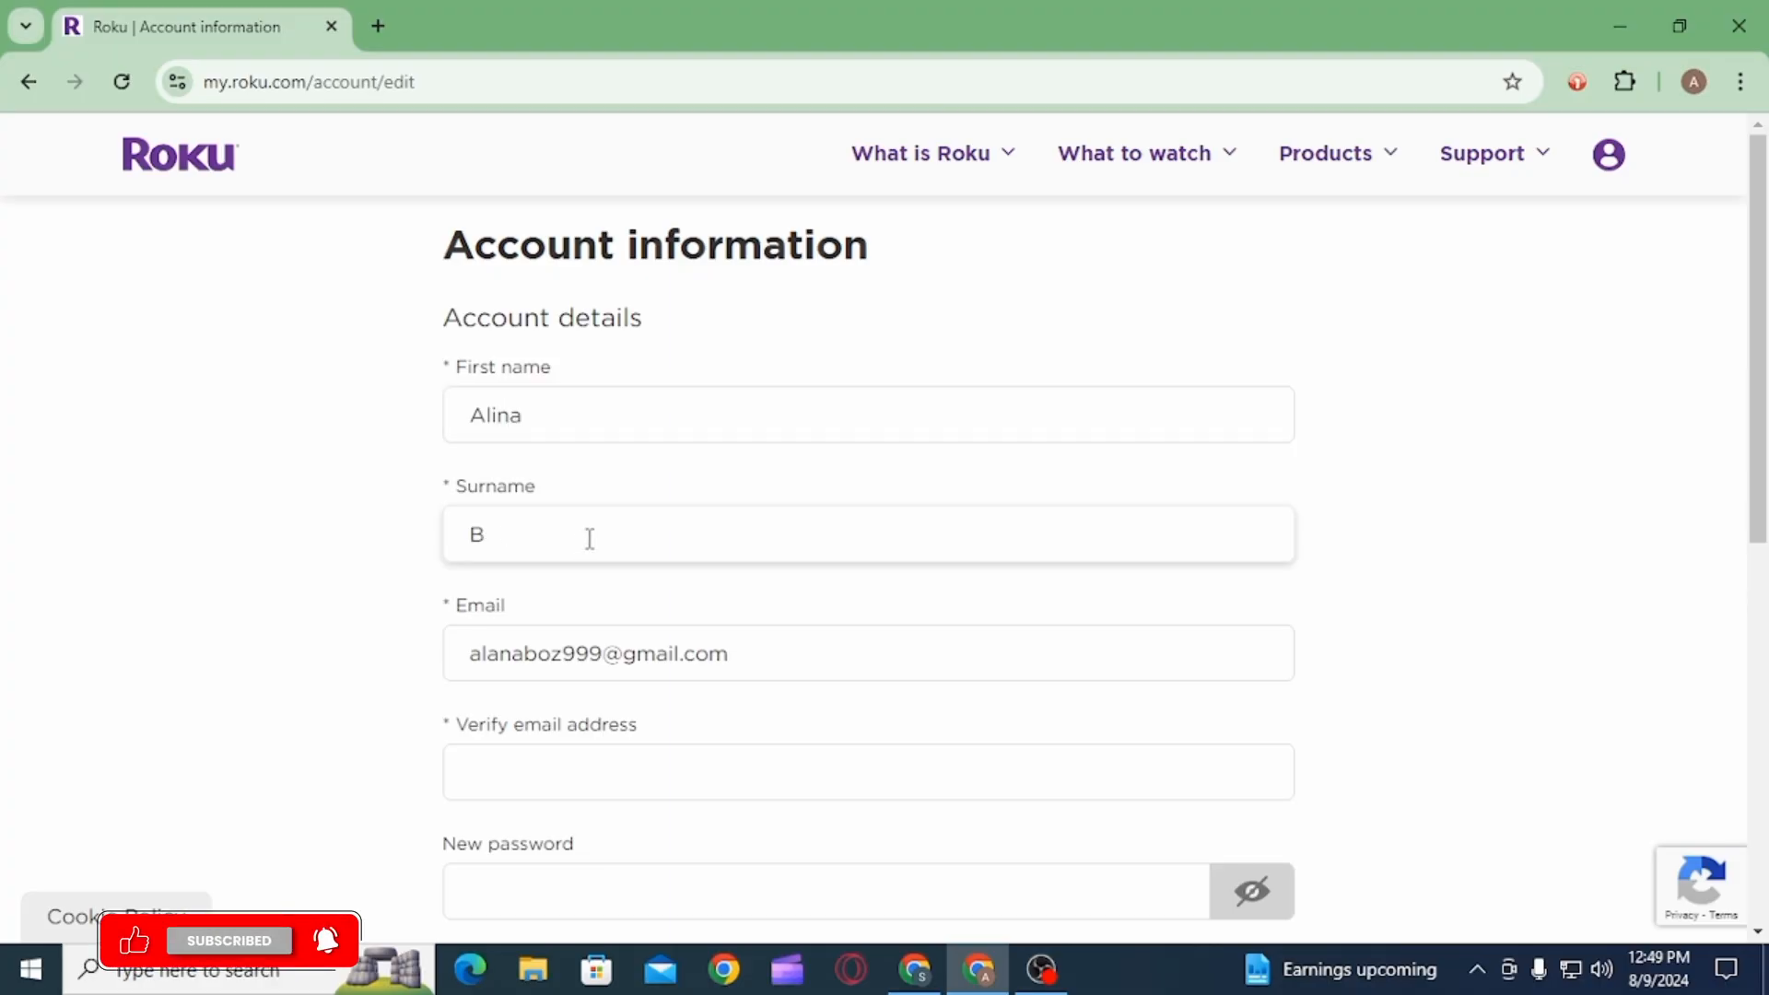
{"action": "type", "text": "Singh"}
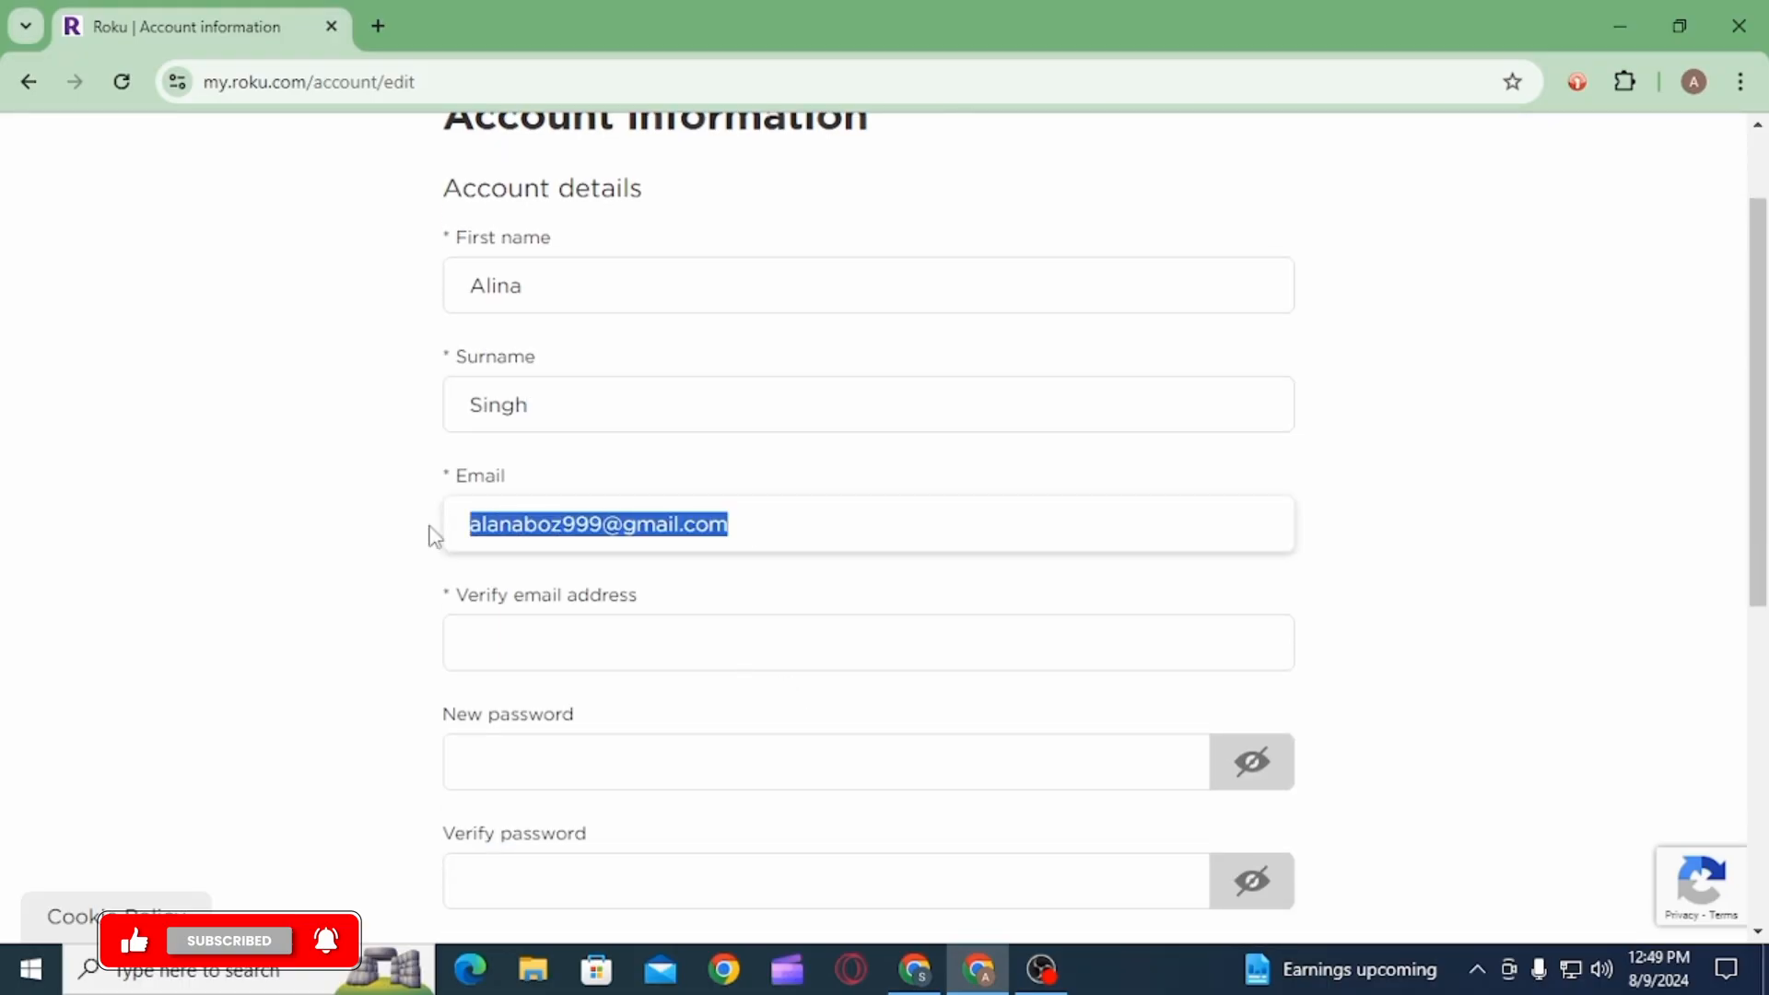
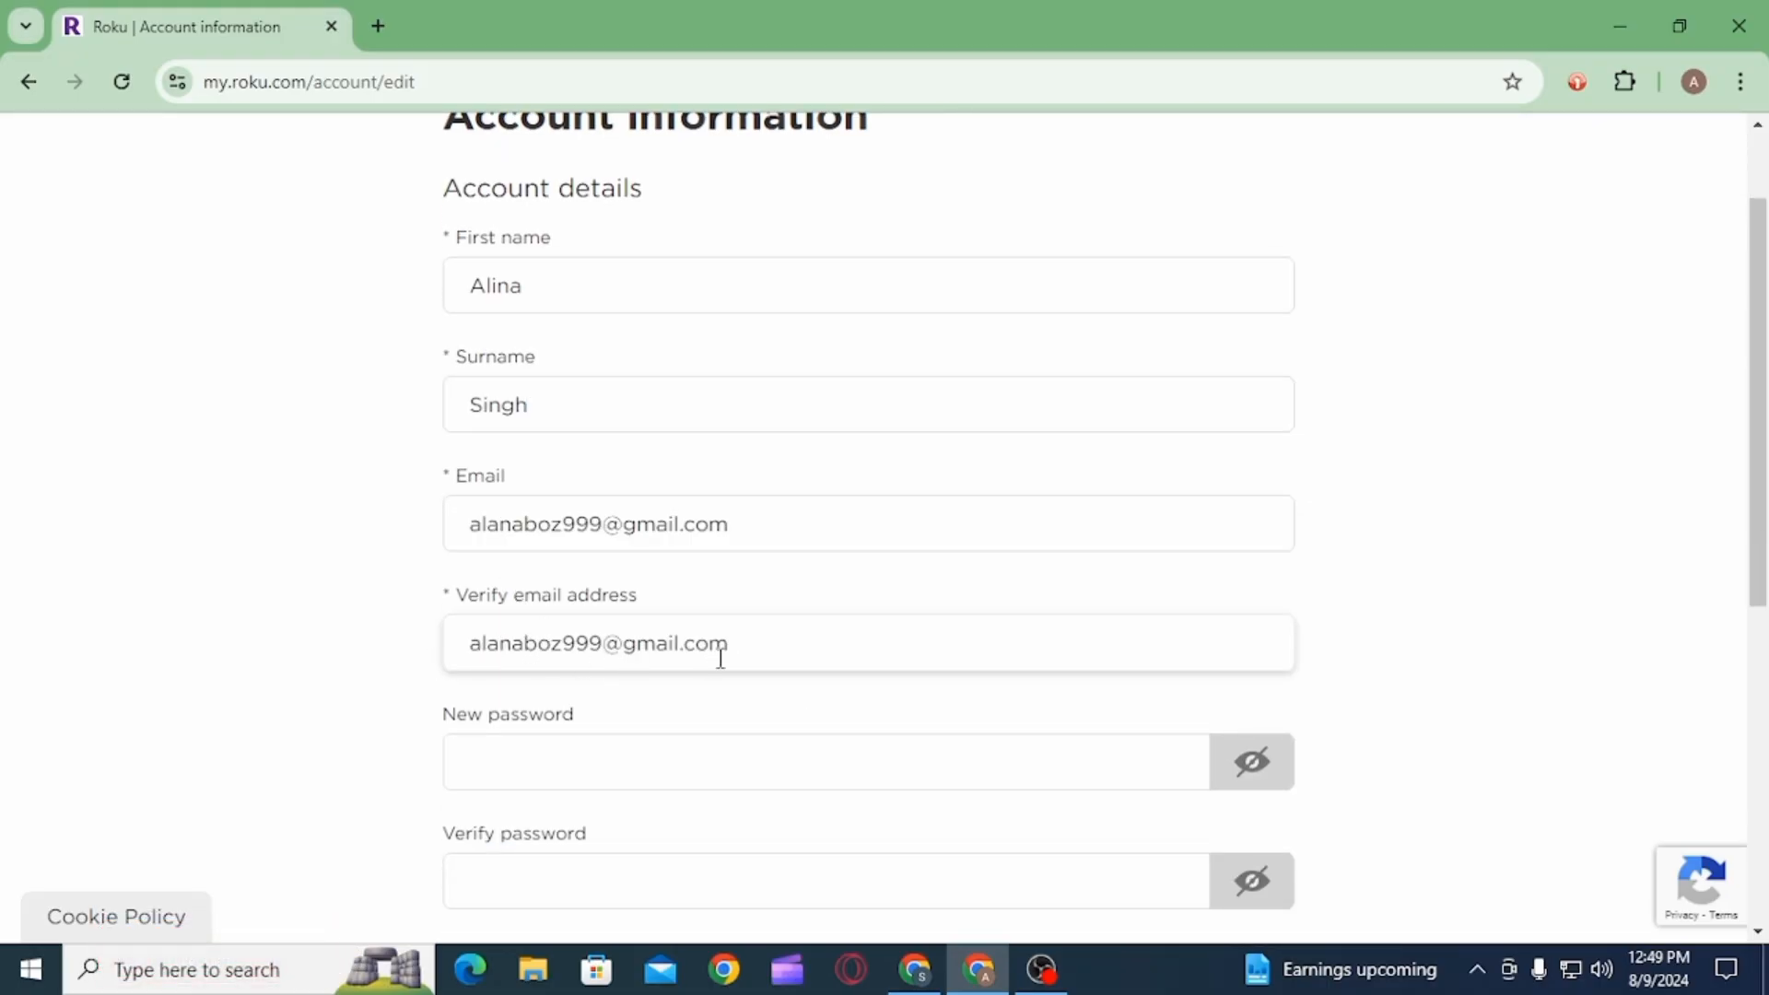
{"action": "scroll", "scroll_direction": "down", "scroll_amount": 3}
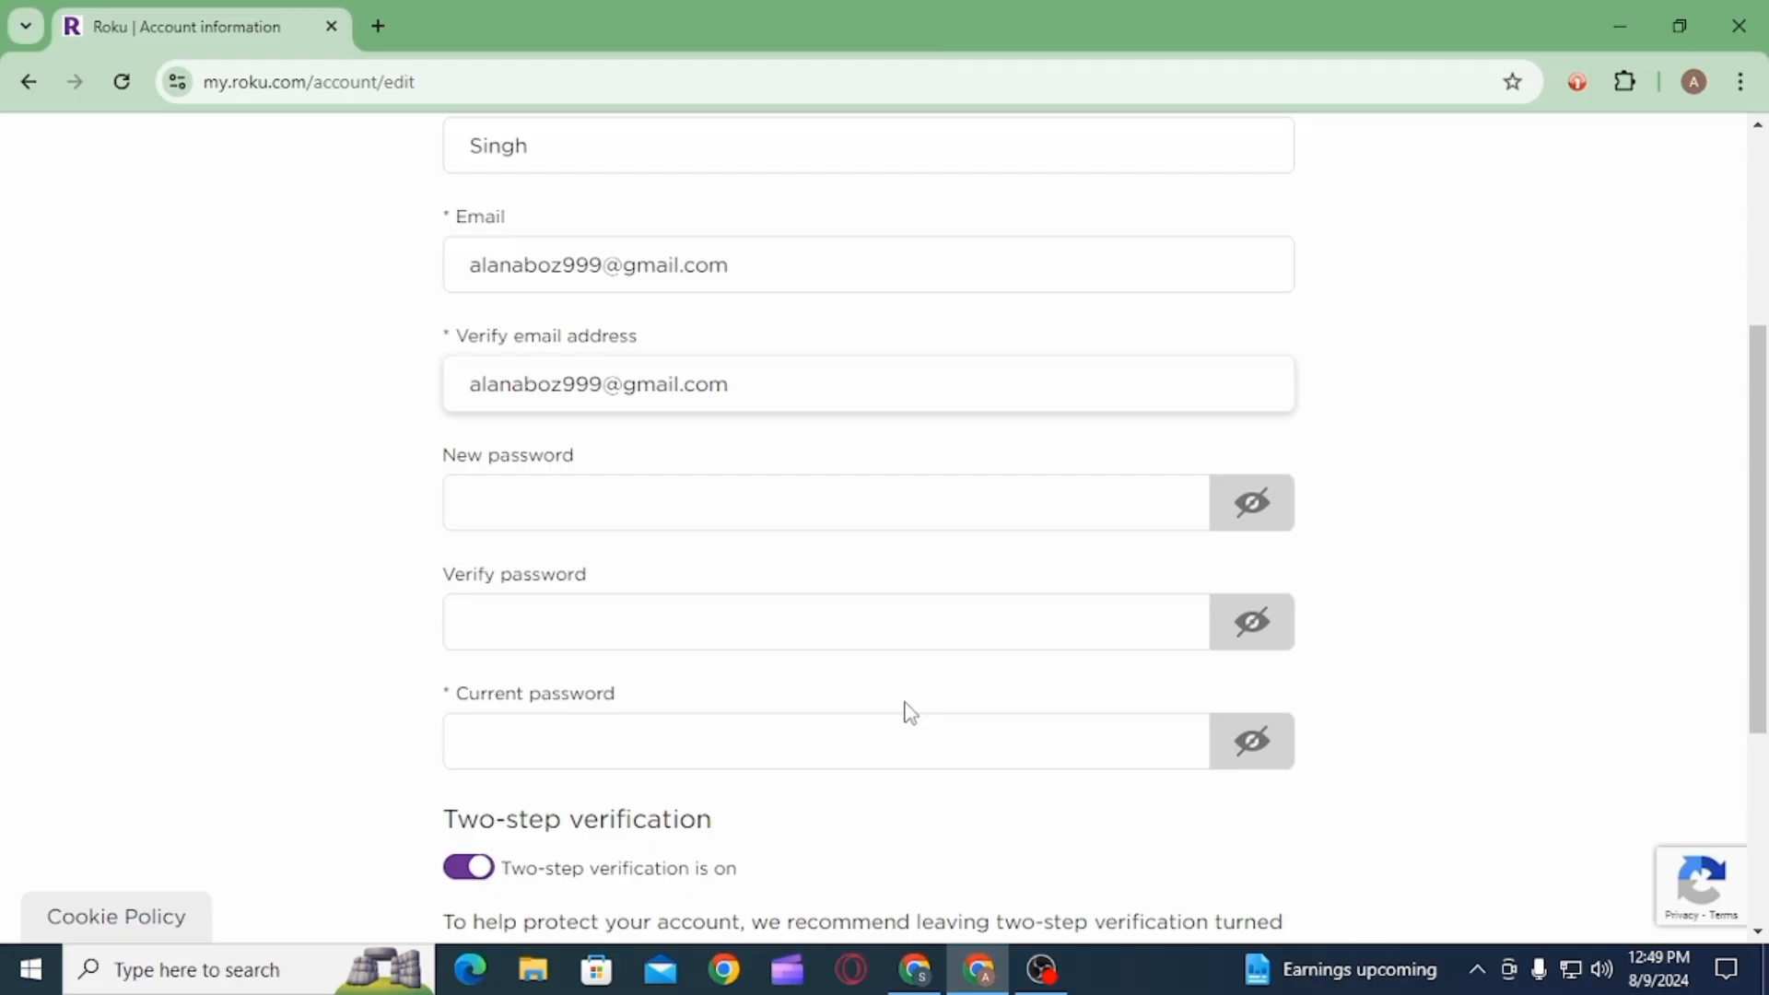
{"action": "type", "text": "•"}
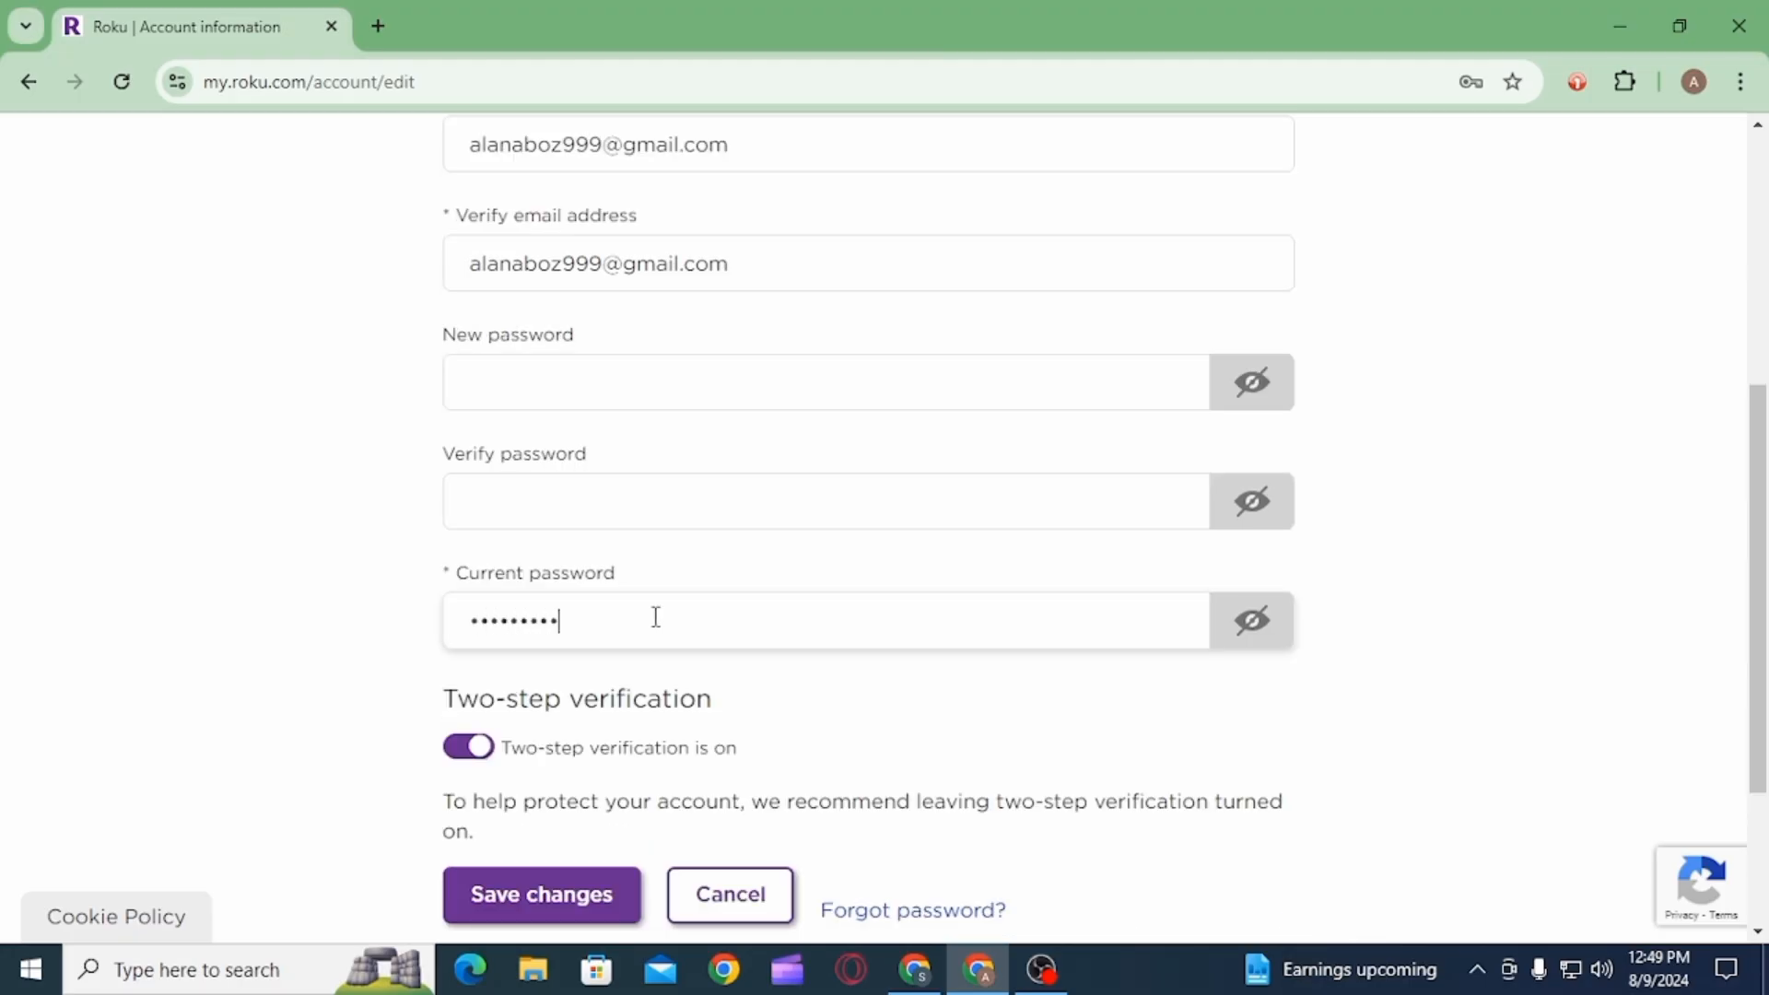
{"action": "scroll", "scroll_direction": "down", "scroll_amount": 3}
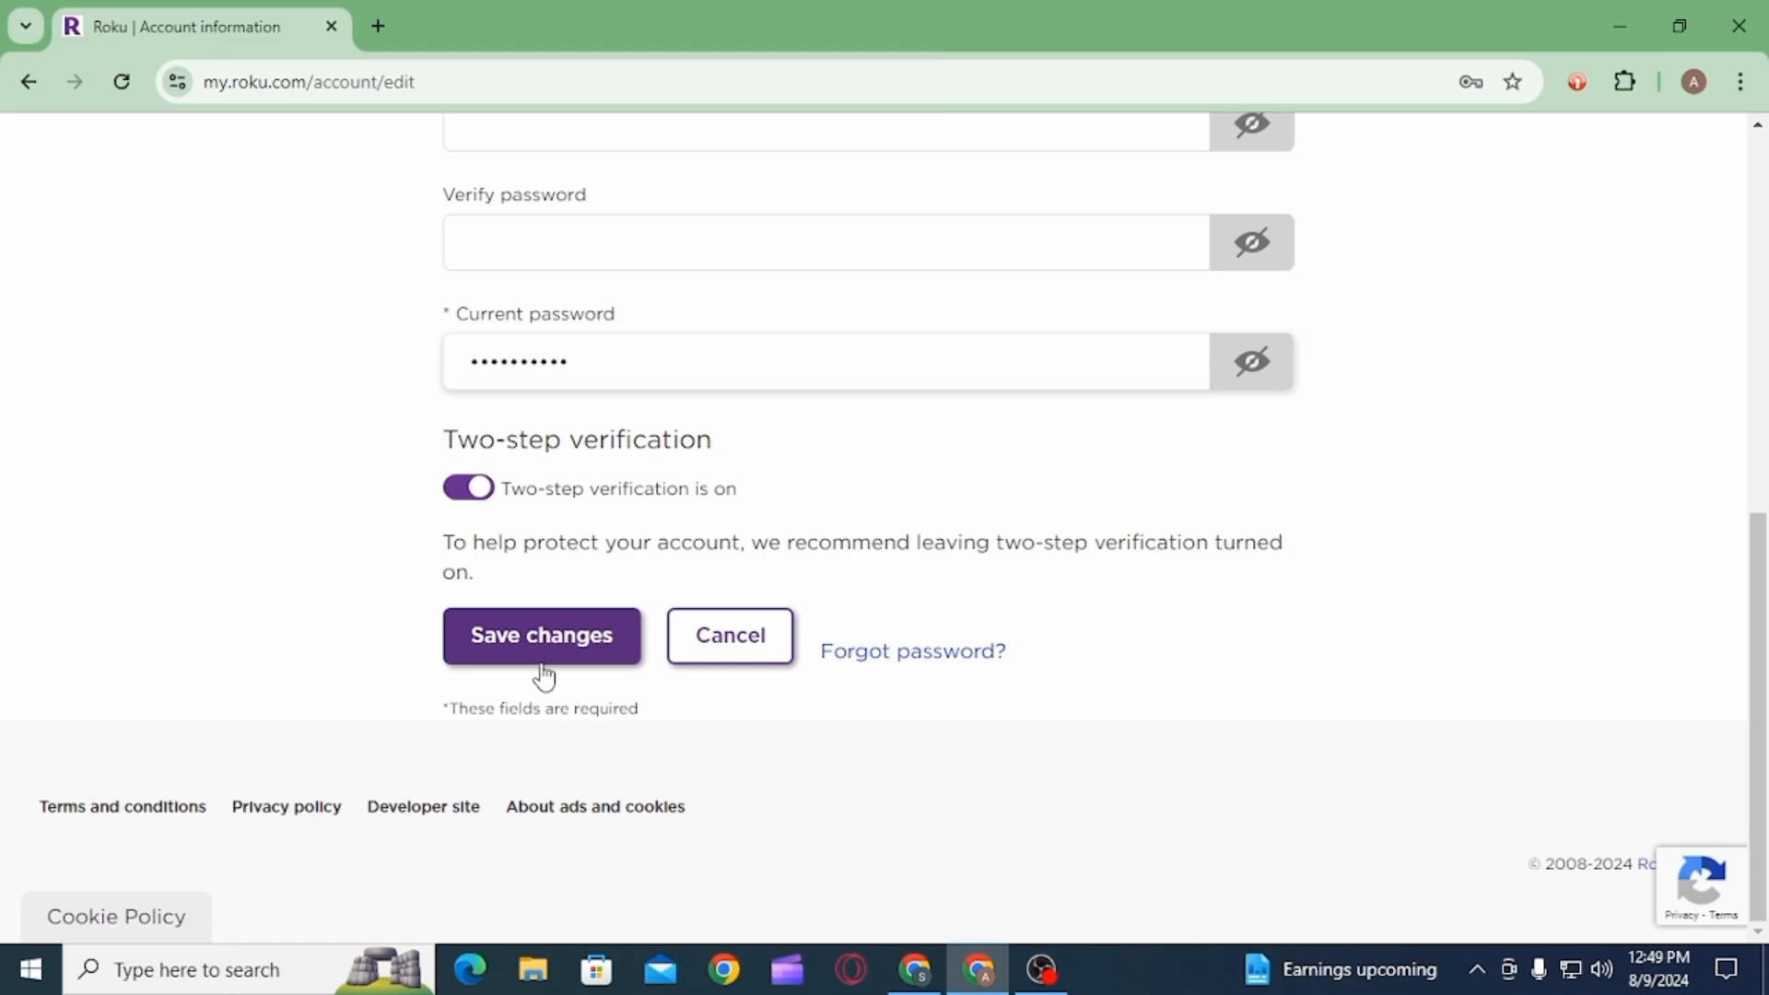
{"action": "mouse_move", "coordinate": [573, 665]}
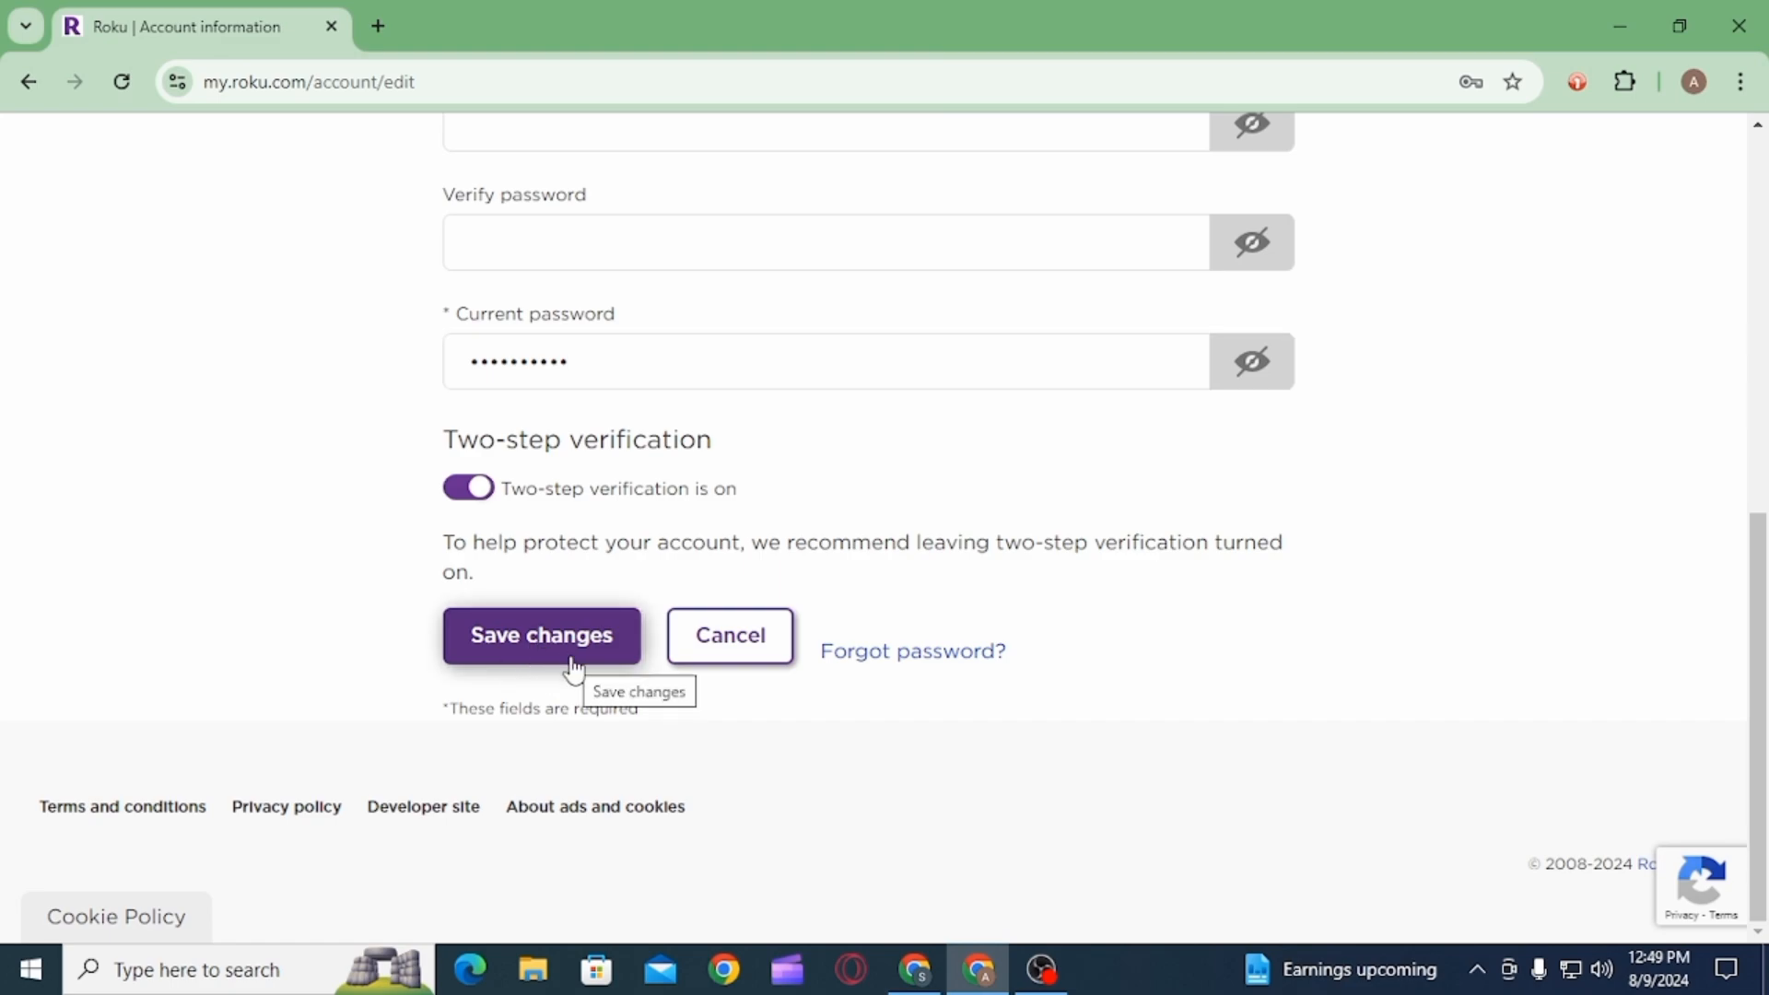
{"action": "left_click", "coordinate": [540, 636]}
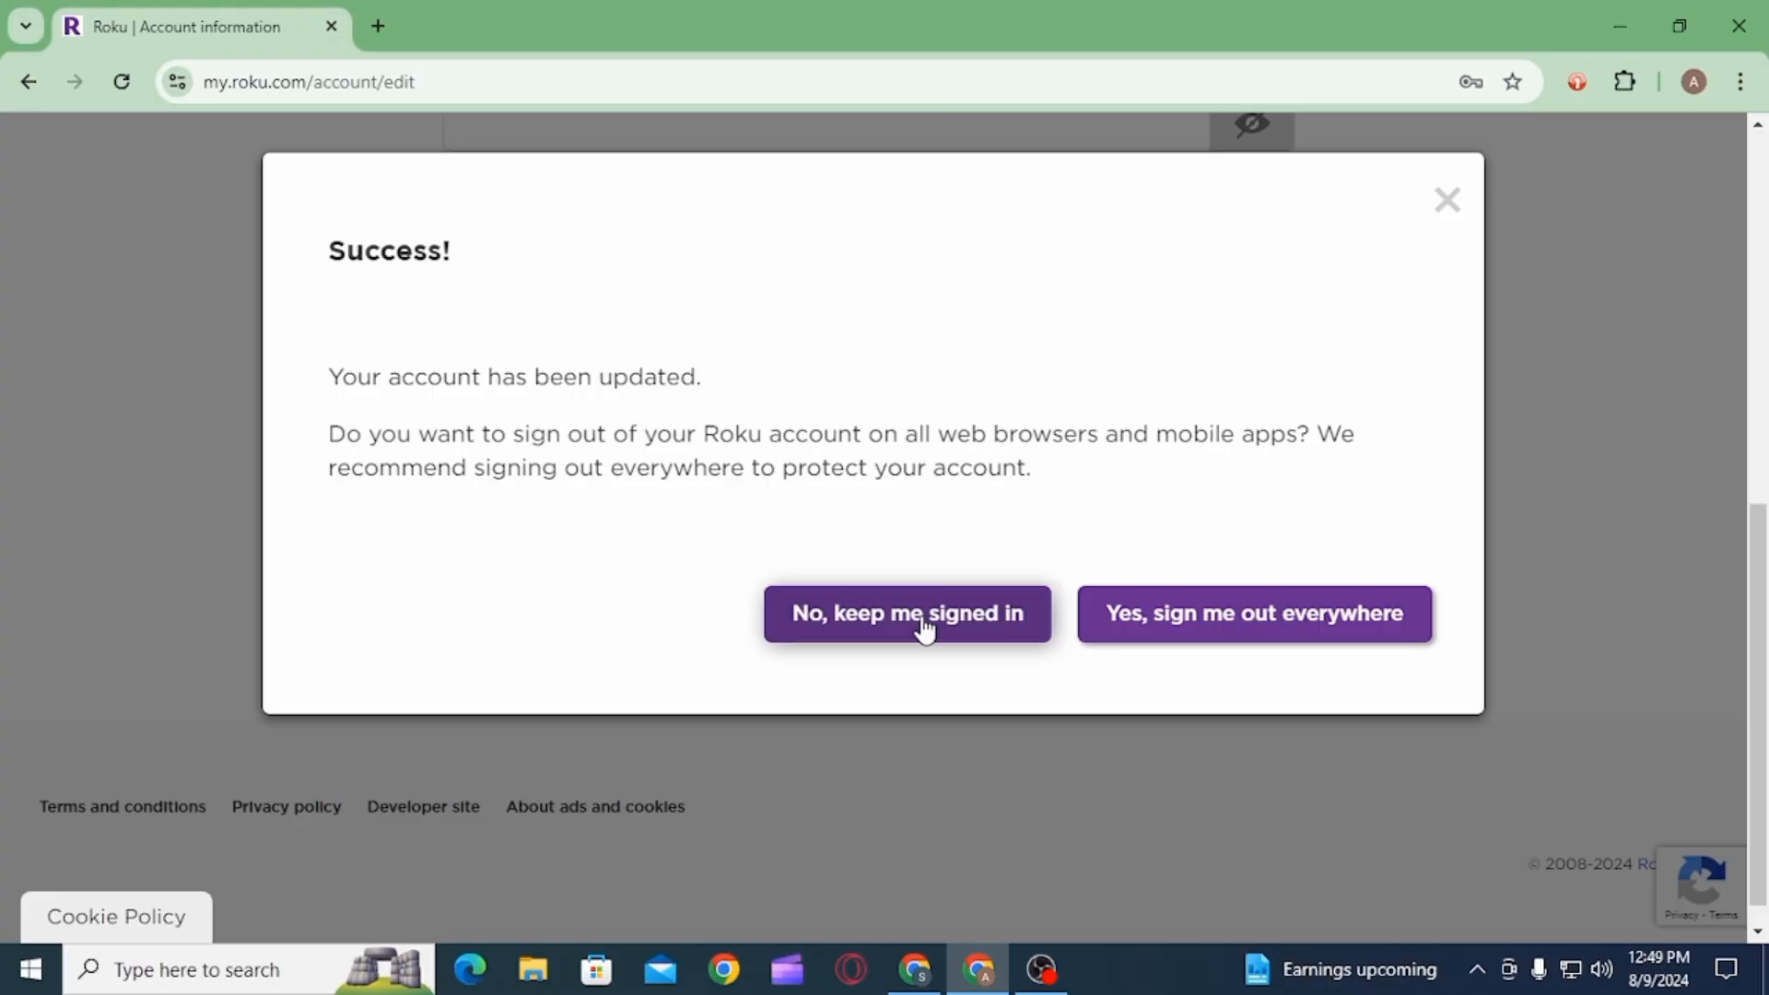
Step: Choose 'No, keep me signed in' and check the Welcome back greeting shows the new first name
{"action": "left_click", "coordinate": [907, 612]}
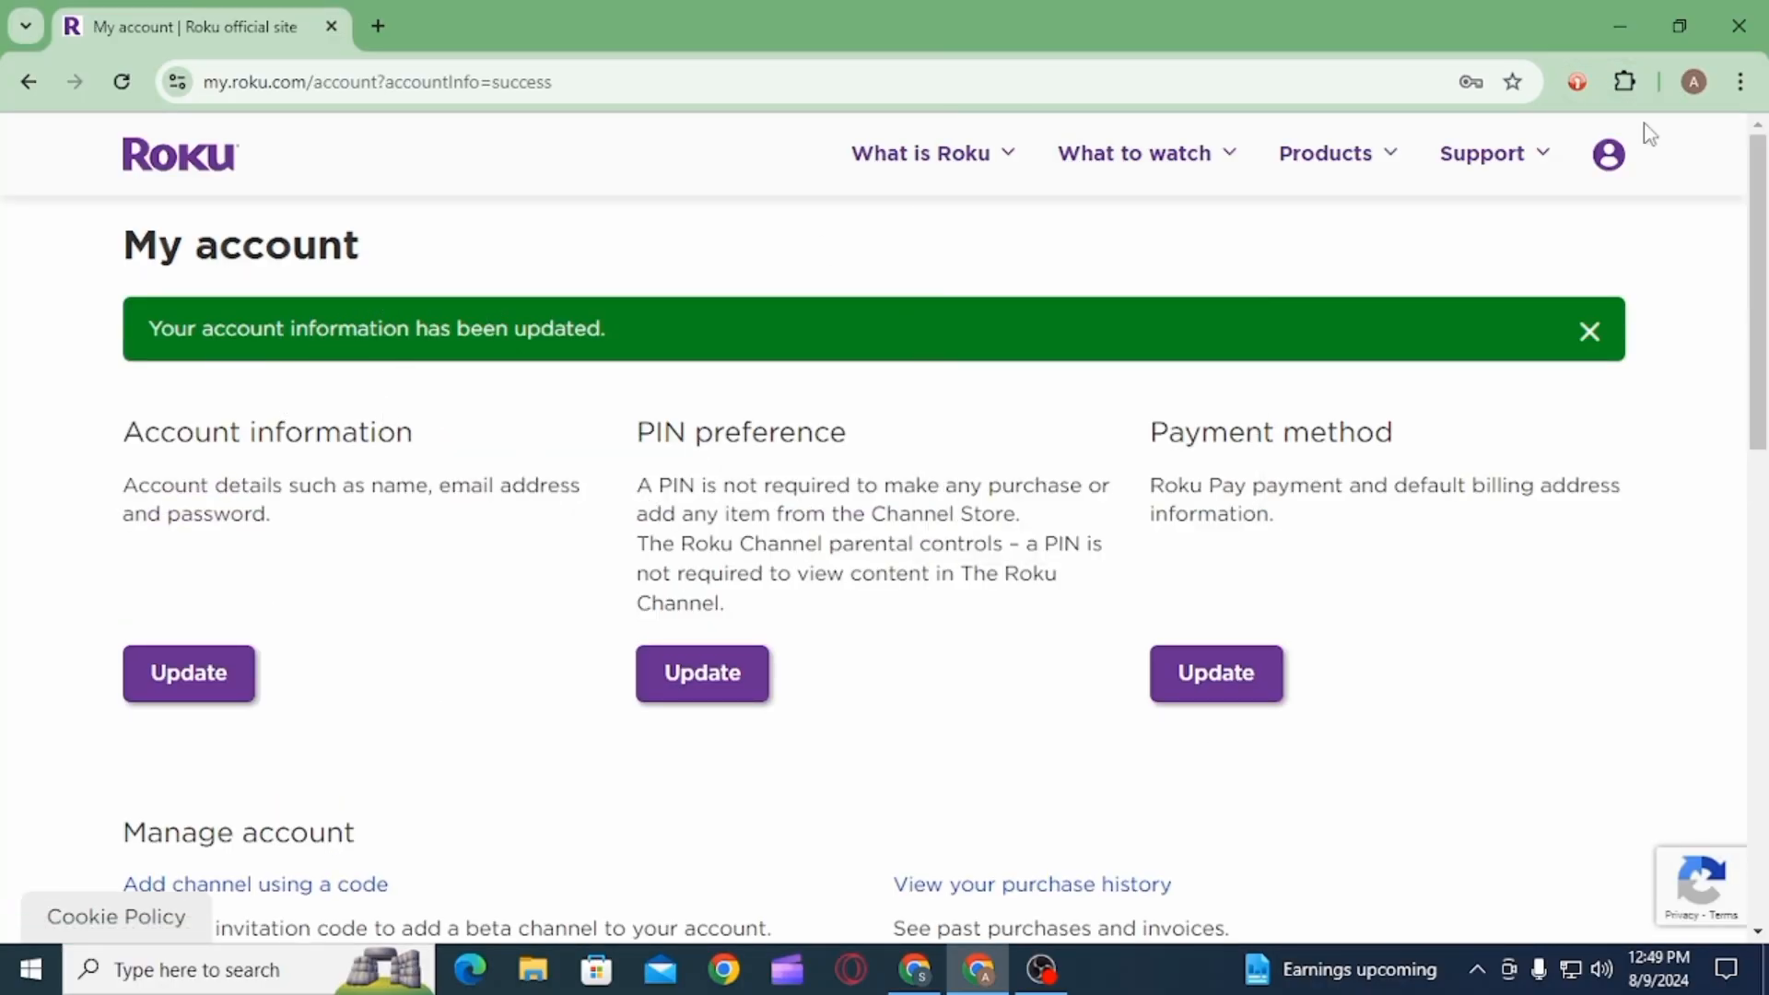
{"action": "left_click", "coordinate": [1607, 155]}
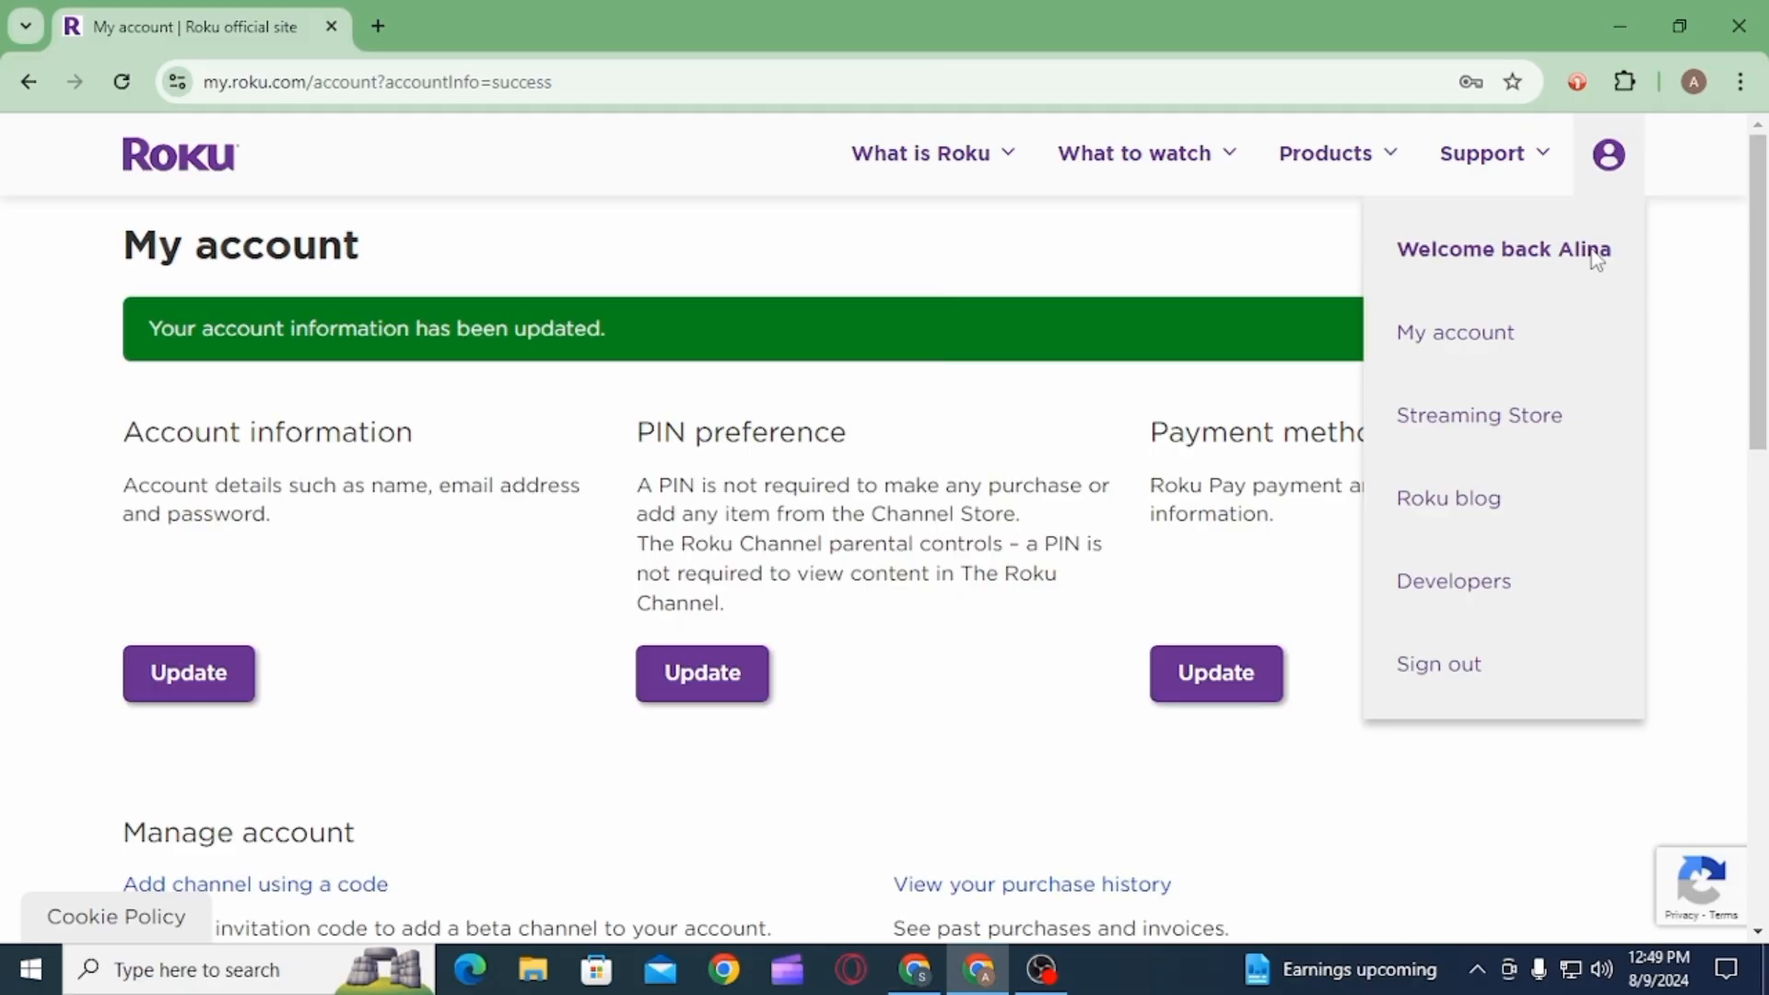